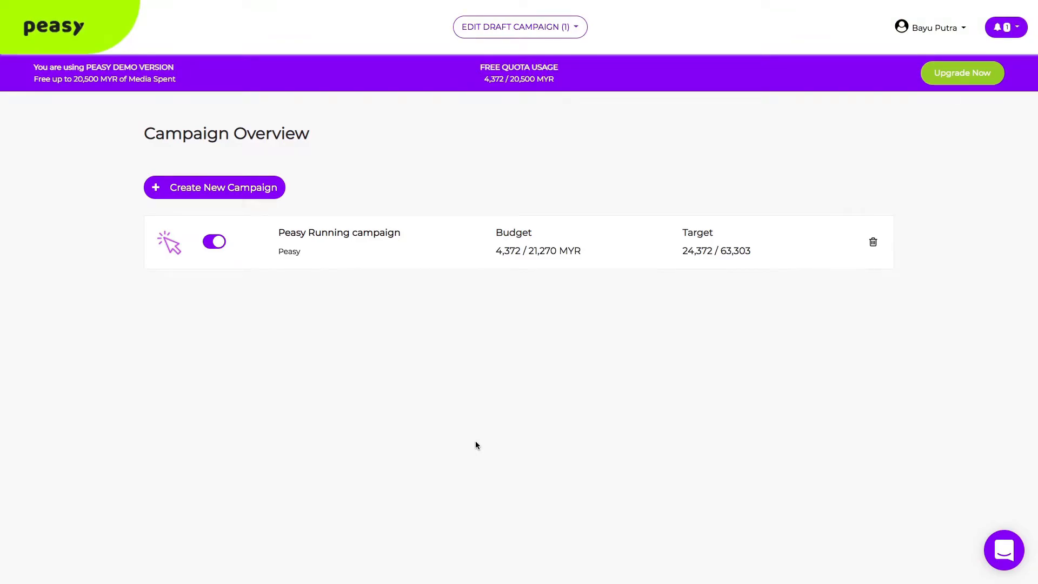
pyautogui.moveTo(725, 507)
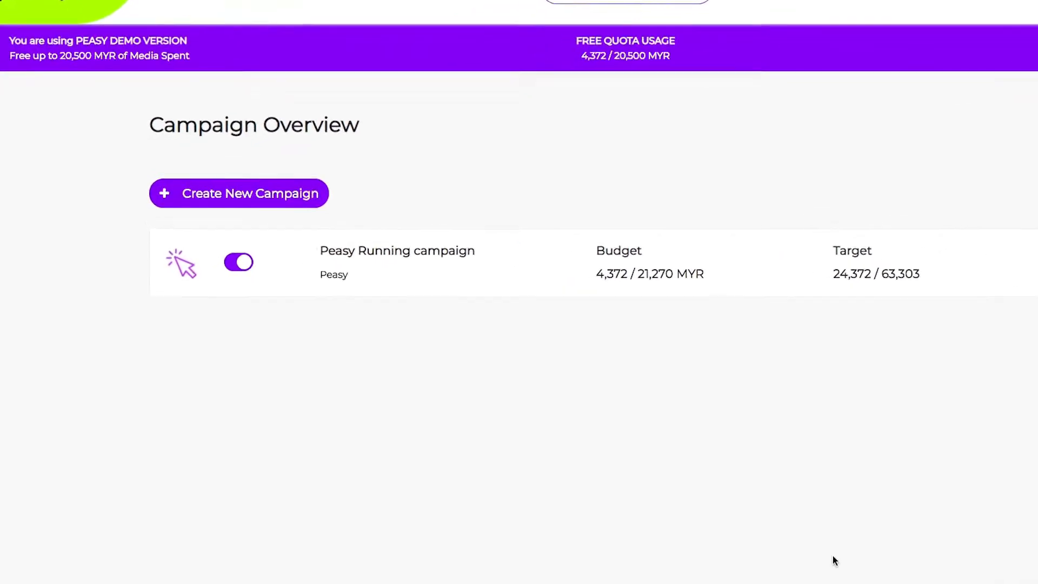
# - Show the new-campaign type choices (impression, click, install) from the Campaign Overview page
pyautogui.click(239, 193)
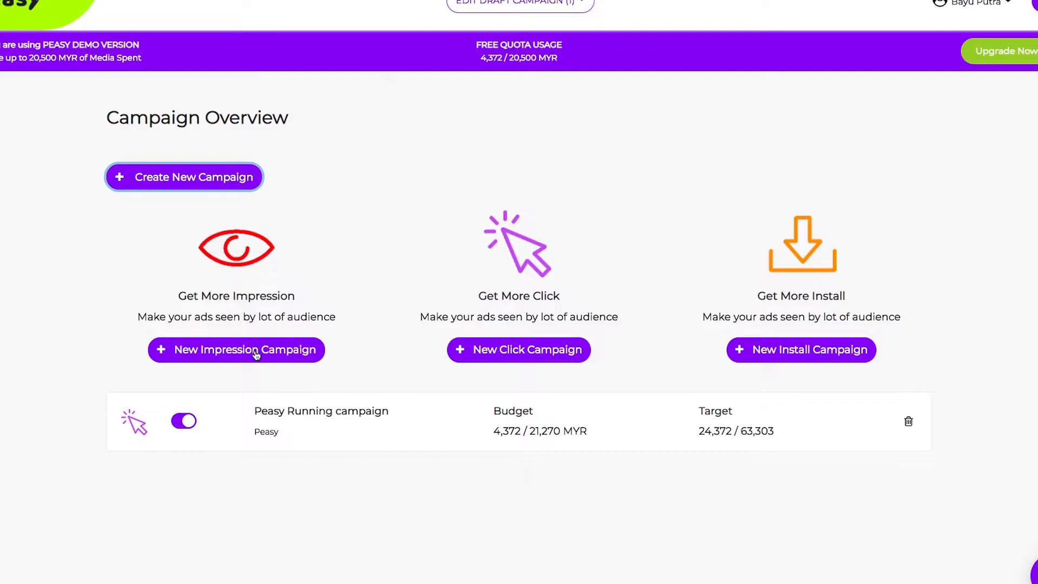
# - Save a new impression campaign 'peasy first campaign' with brand category, end date and 10,250 MYR budget
pyautogui.click(237, 350)
pyautogui.write('http://www.peasy.com')
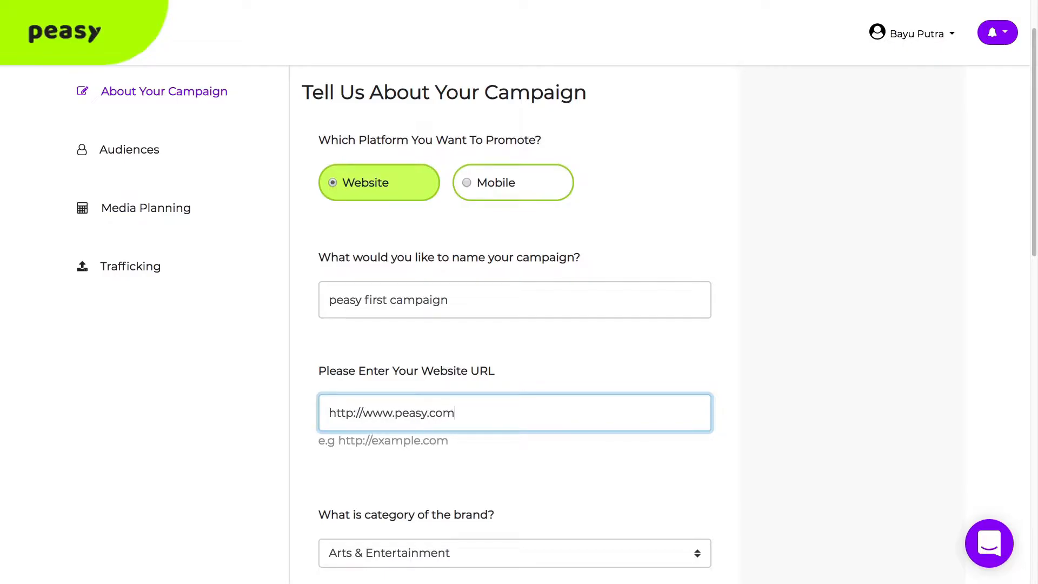
pyautogui.click(511, 568)
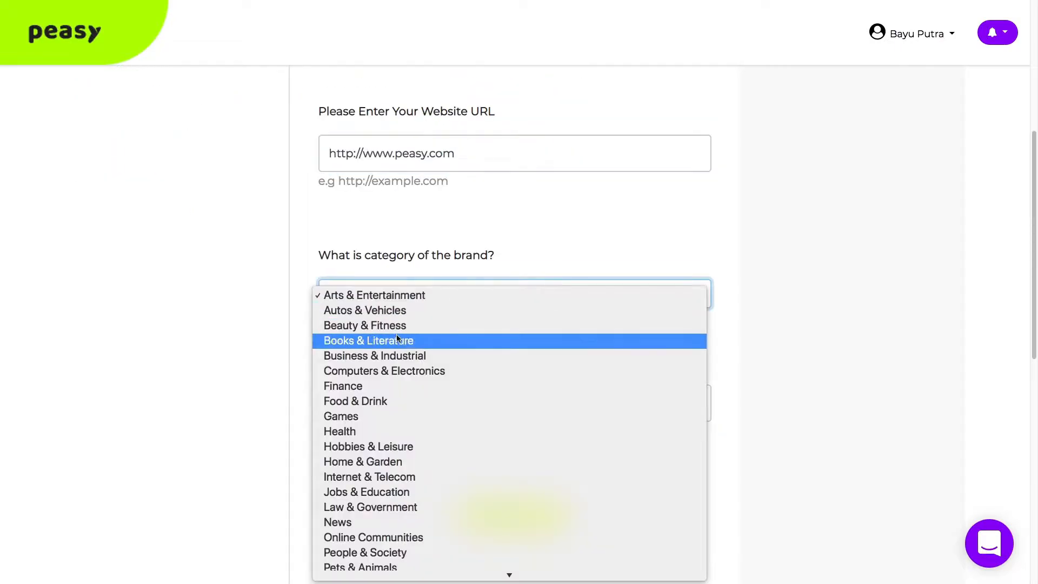
pyautogui.click(375, 356)
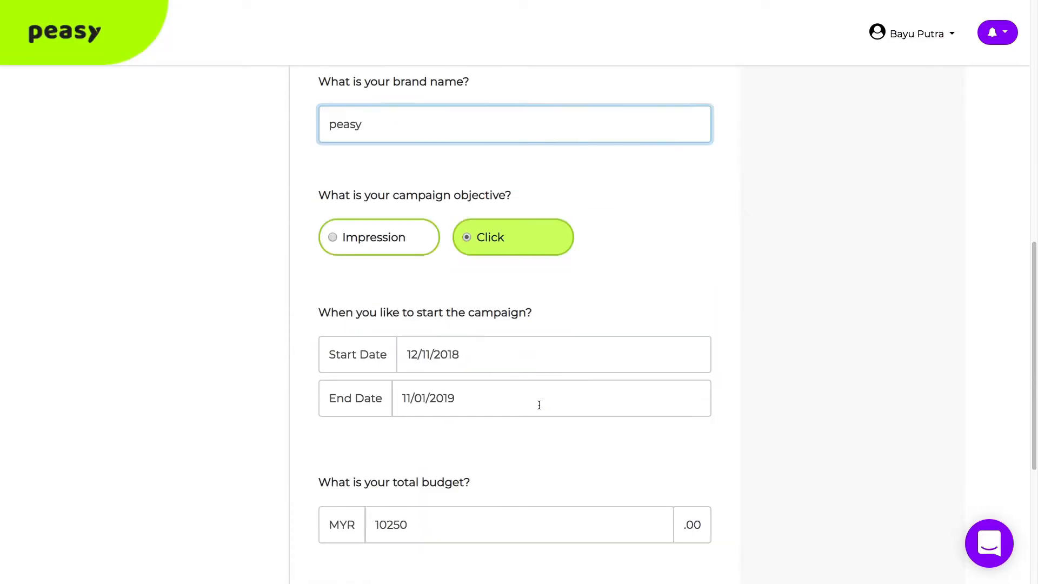
pyautogui.click(539, 354)
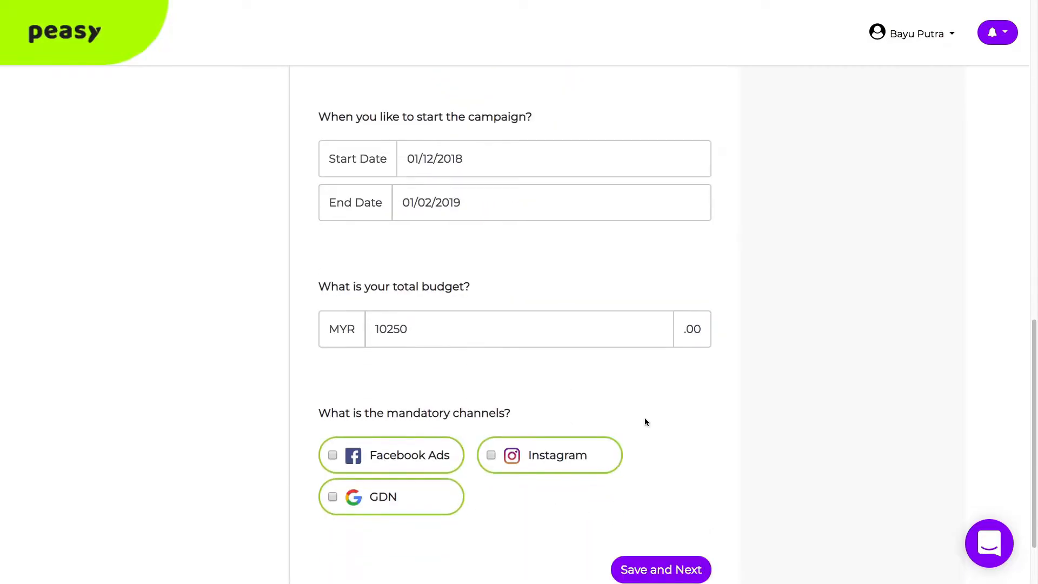
pyautogui.scroll(-3)
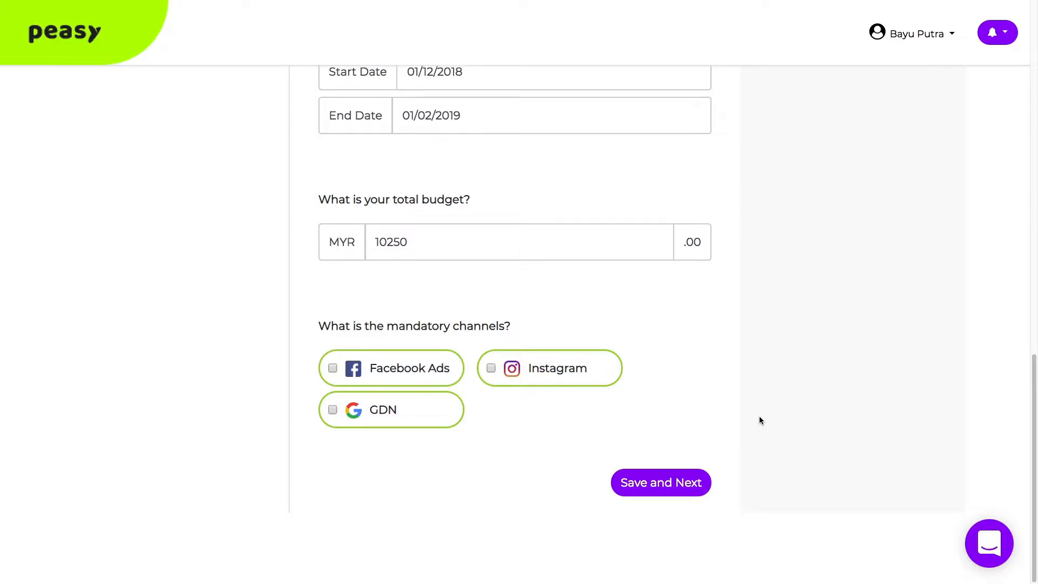
pyautogui.click(660, 482)
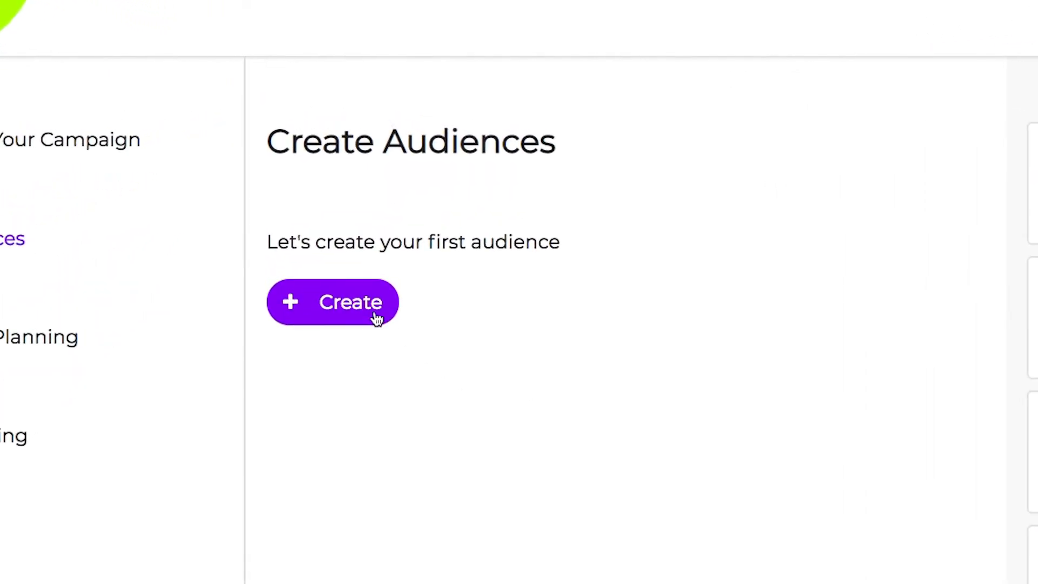
# - Name the first audience millennial, locate it in Kuala Lumpur and add Travel as interest and affinity
pyautogui.click(332, 302)
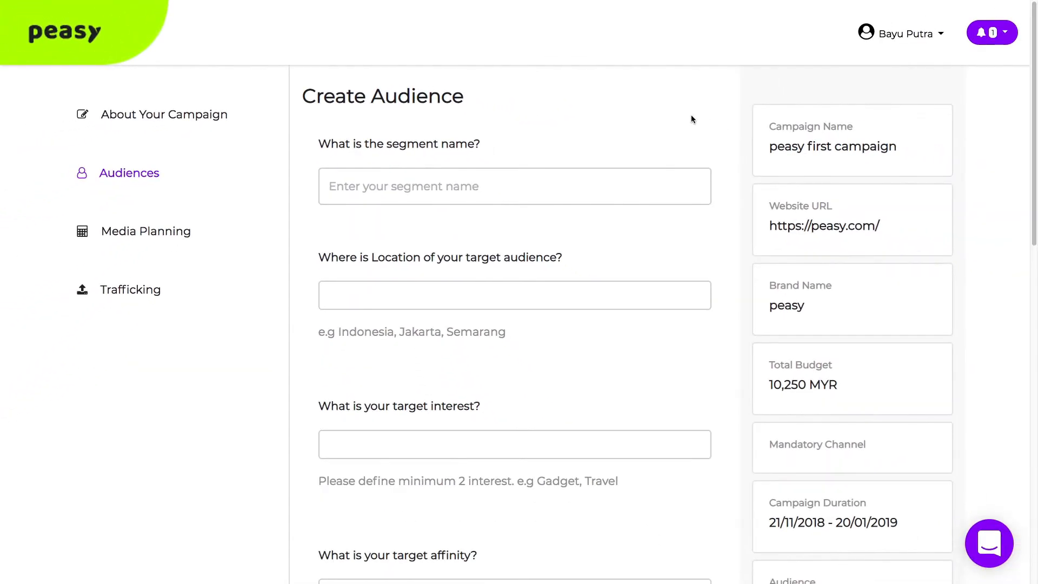
pyautogui.write('millennial')
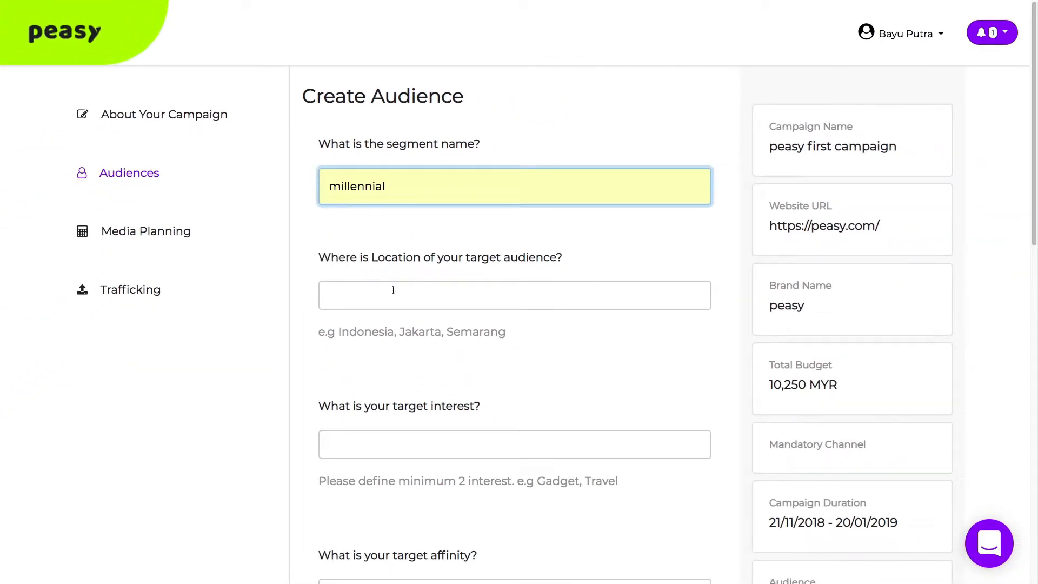
pyautogui.write('kuala l')
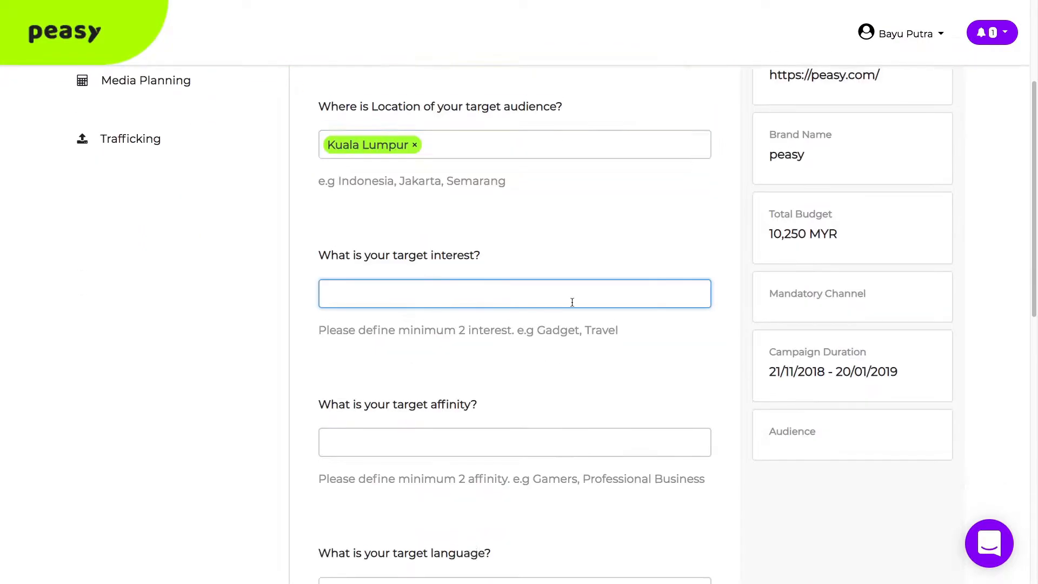
pyautogui.write('bus')
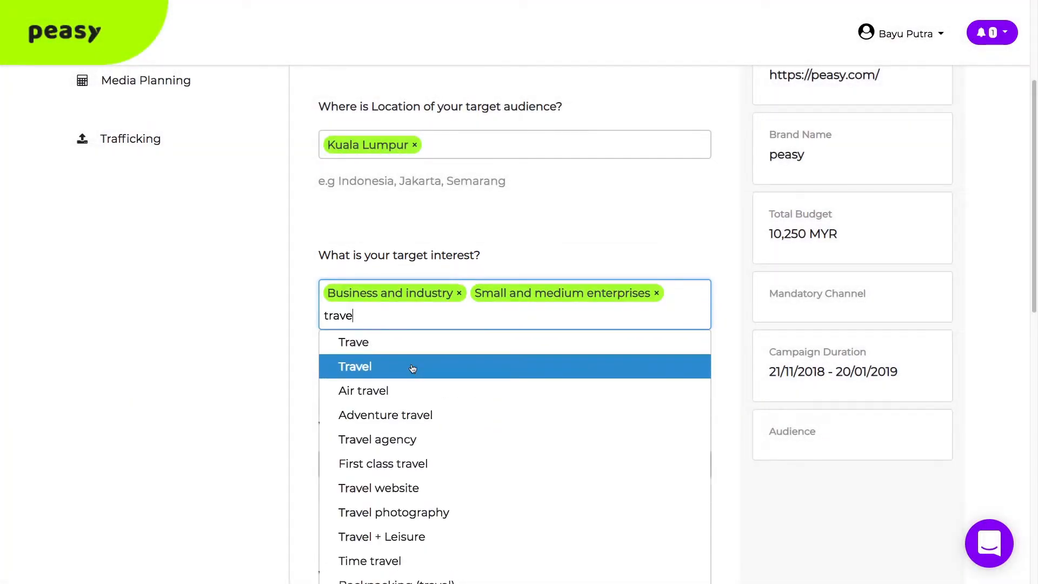
pyautogui.click(355, 367)
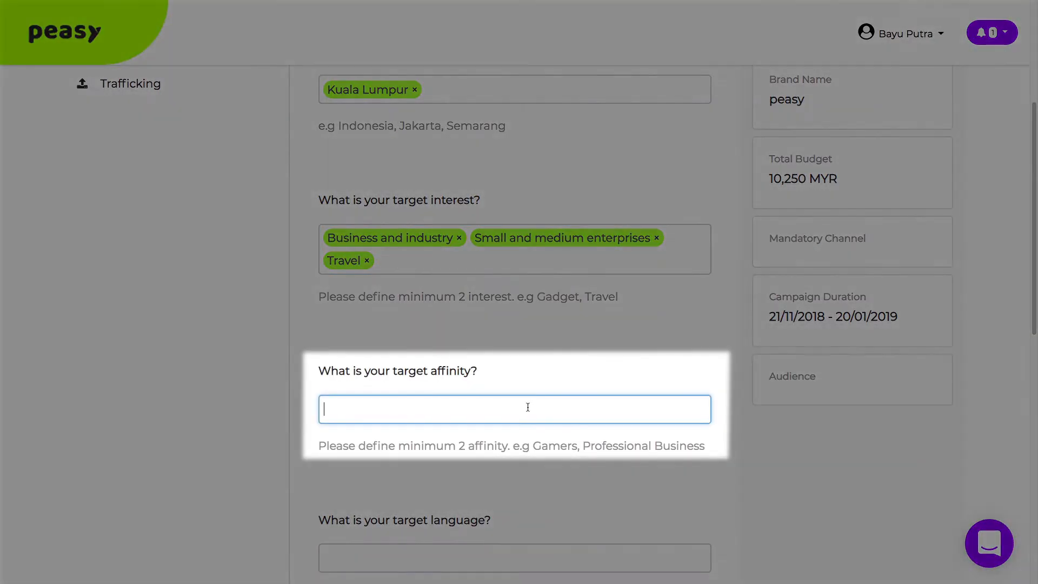
pyautogui.write('bus')
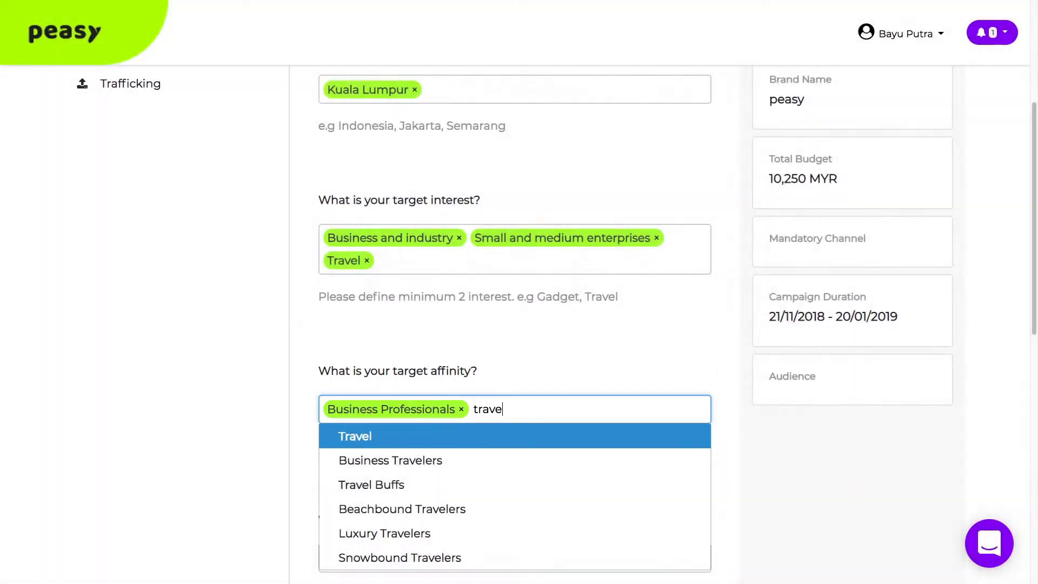
pyautogui.click(355, 436)
pyautogui.write('e')
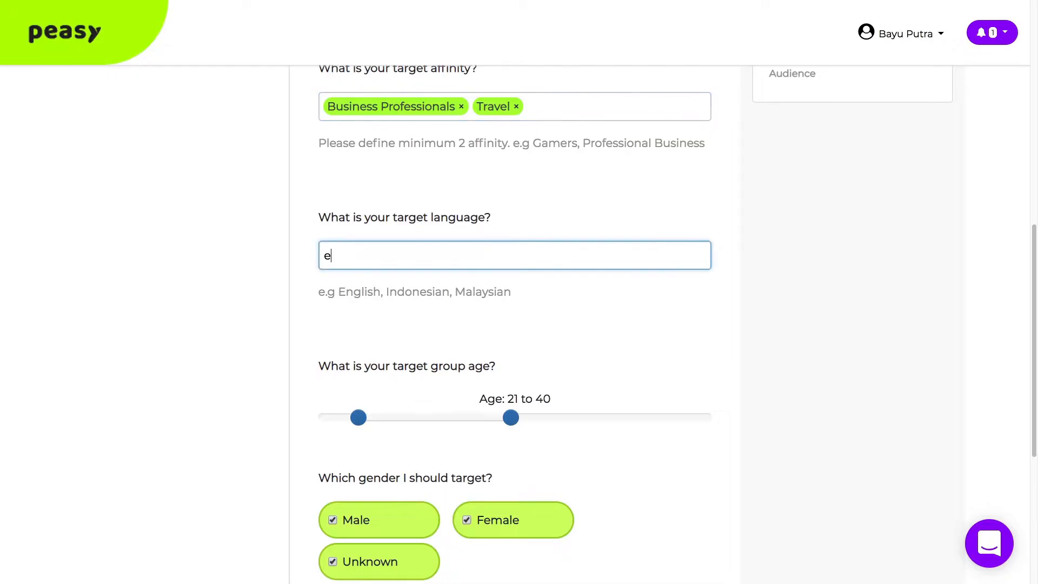
# - Target English as the language and save the Milenials audience to the audience list
pyautogui.write('nglis')
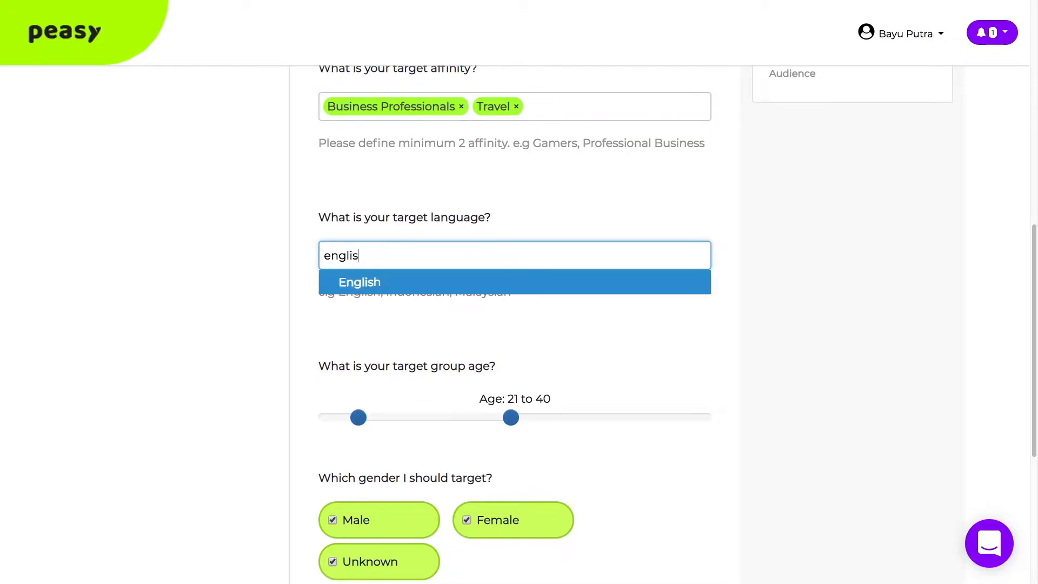
pyautogui.click(359, 281)
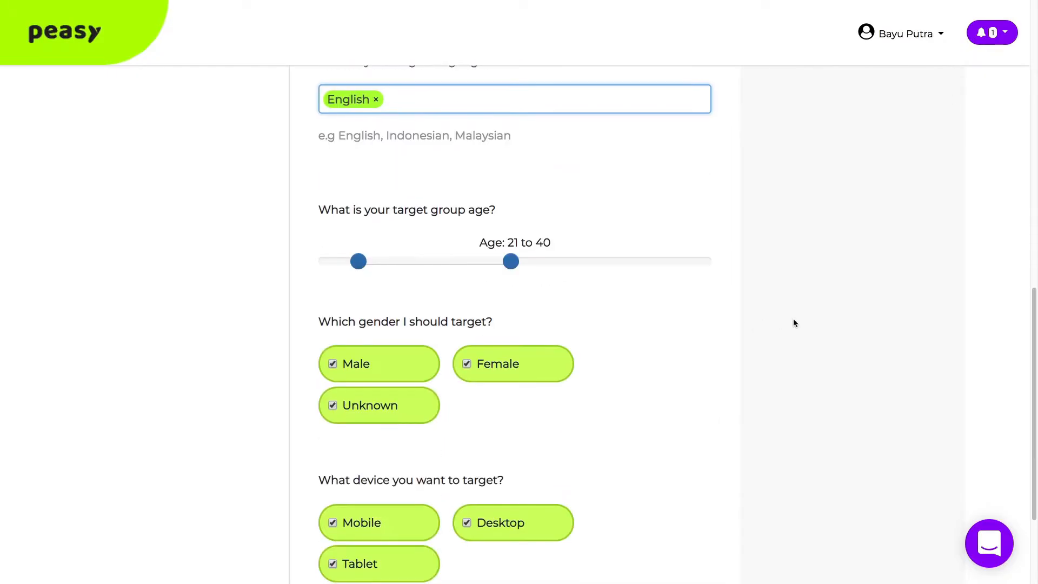
pyautogui.scroll(-3)
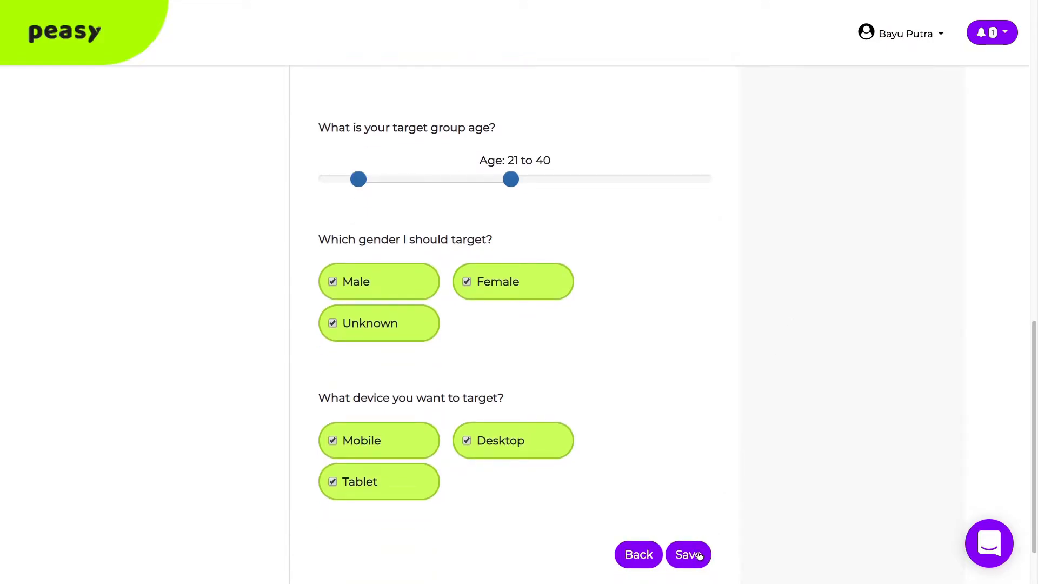
pyautogui.click(688, 554)
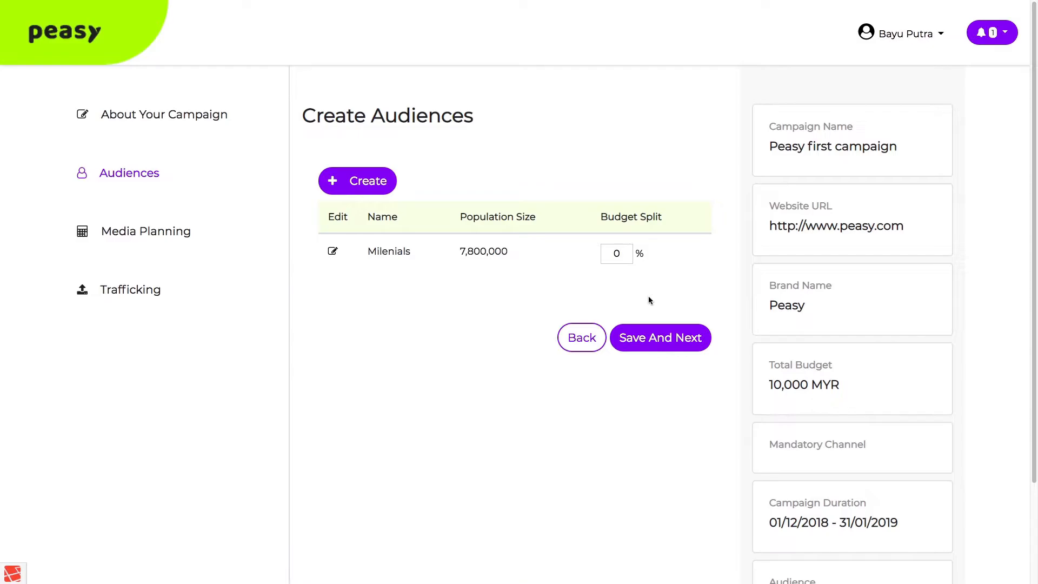
# - Give Milenials and Baby boomer 50% budget split each and continue to media planning
pyautogui.click(358, 181)
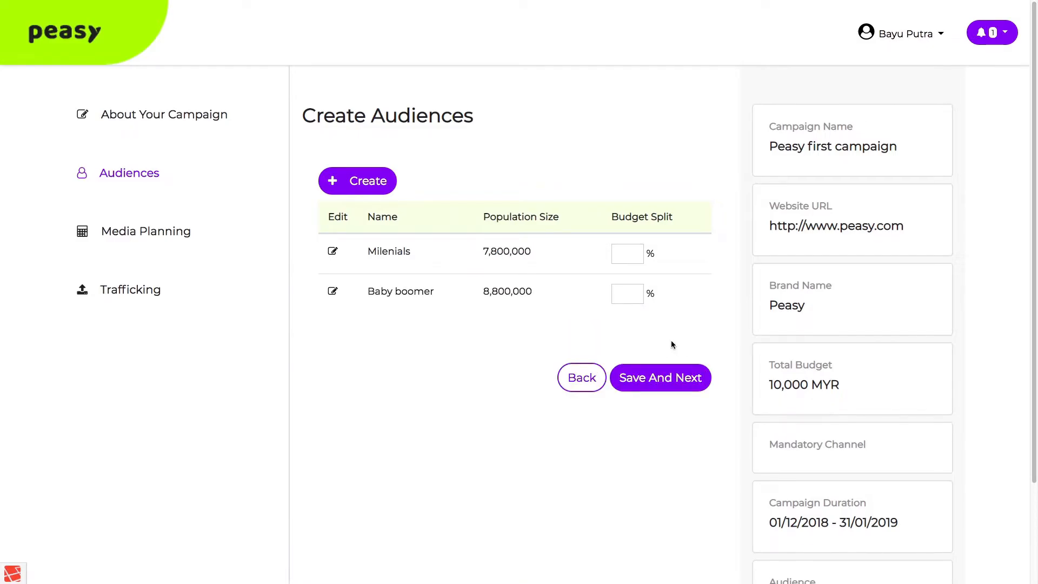
pyautogui.click(627, 255)
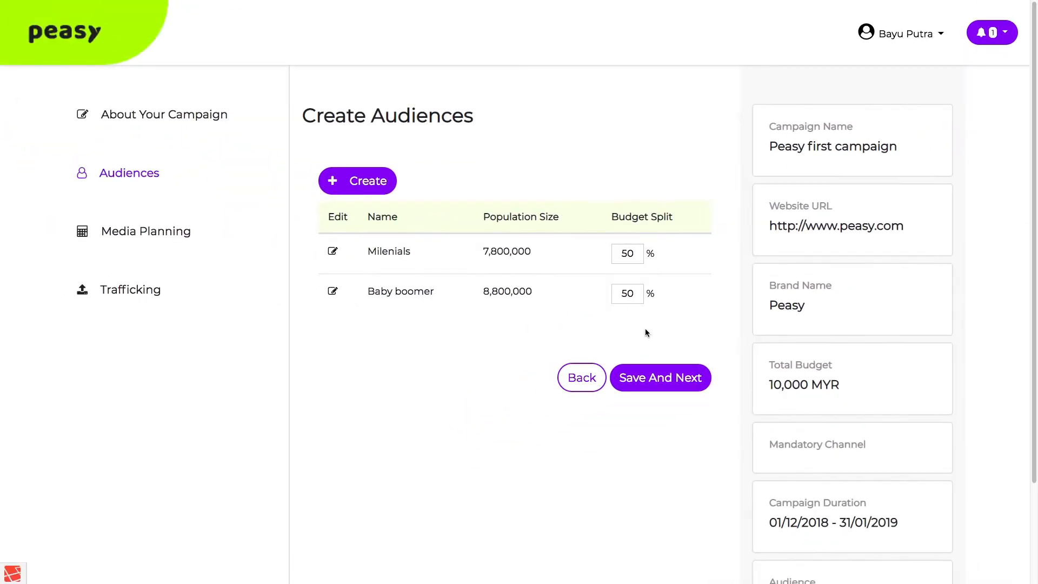
pyautogui.click(661, 378)
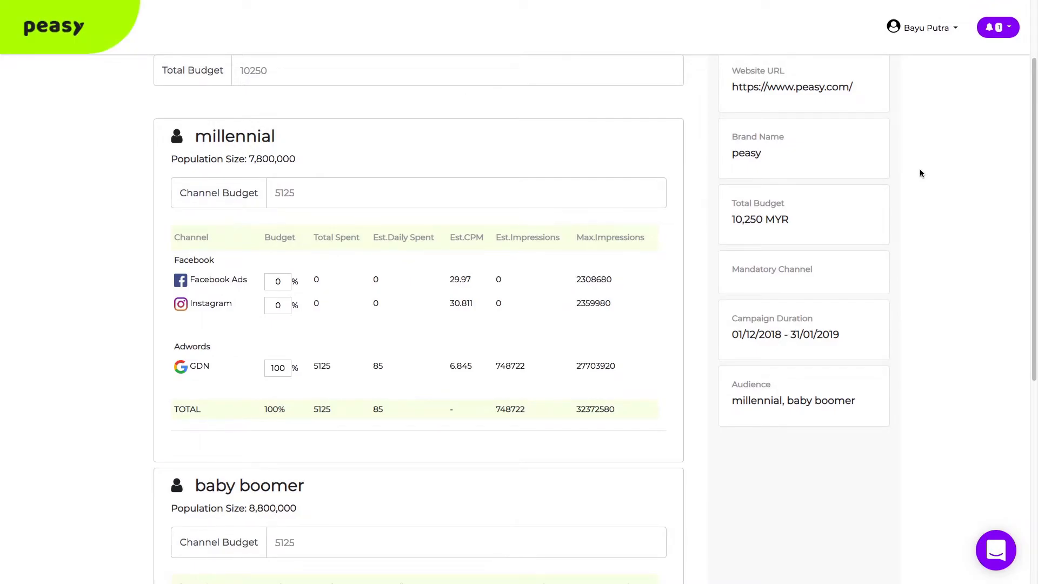
# - Accept GDN at 100% of each audience's 5,125 budget and continue to creative upload
pyautogui.scroll(-3)
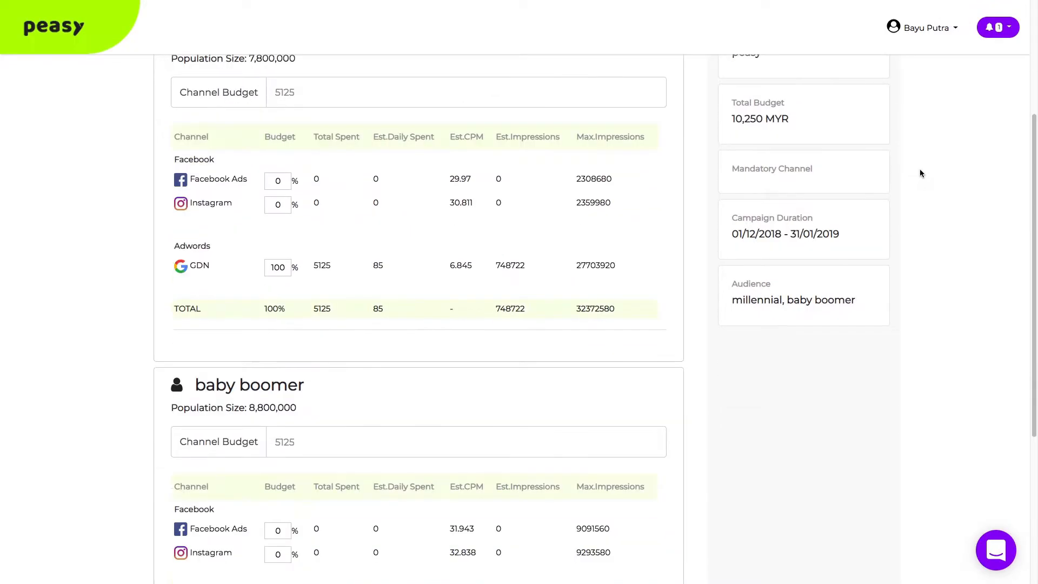
pyautogui.scroll(-3)
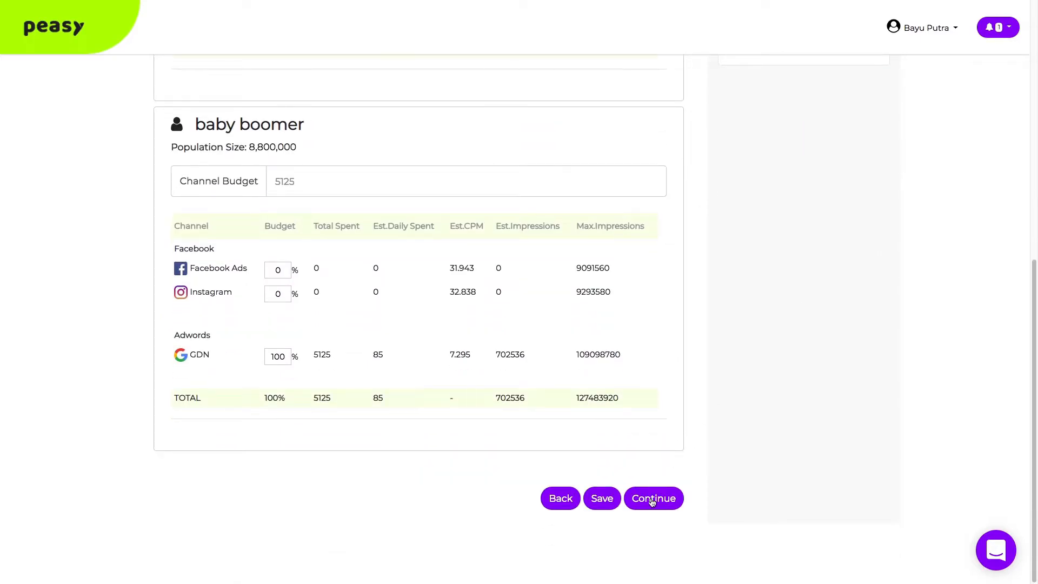
pyautogui.click(654, 498)
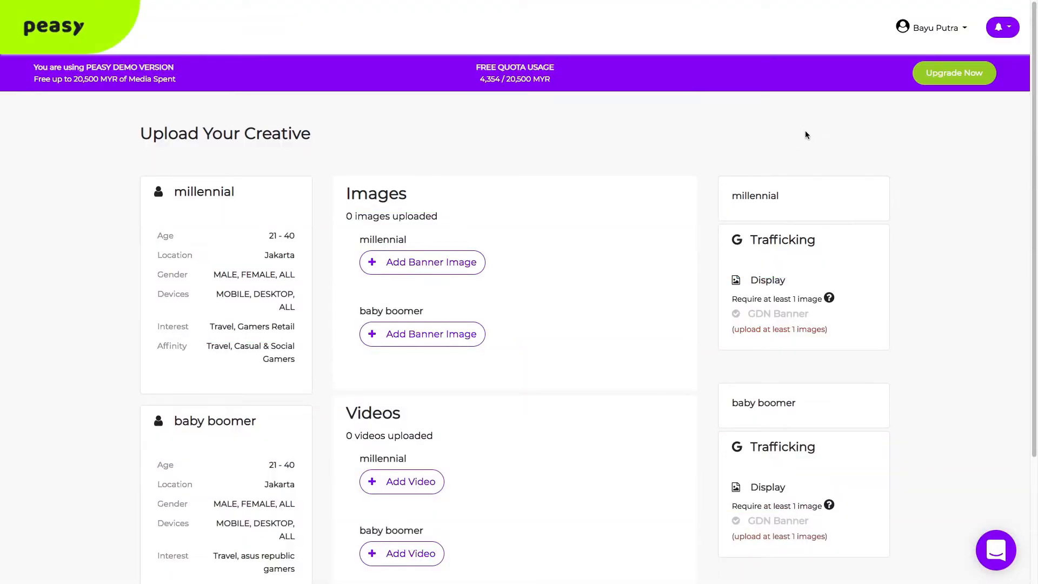
pyautogui.moveTo(796, 136)
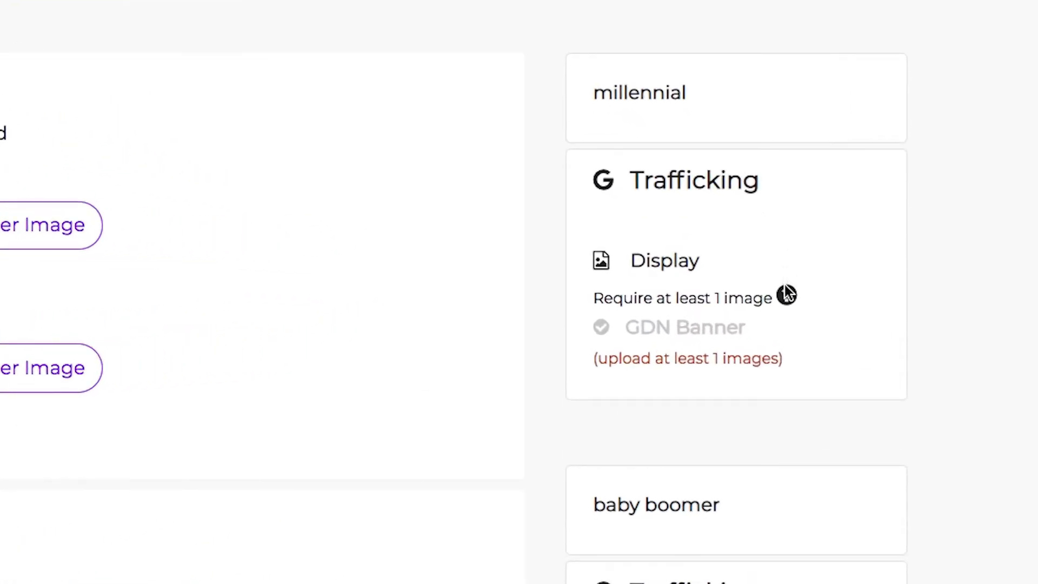
pyautogui.moveTo(785, 296)
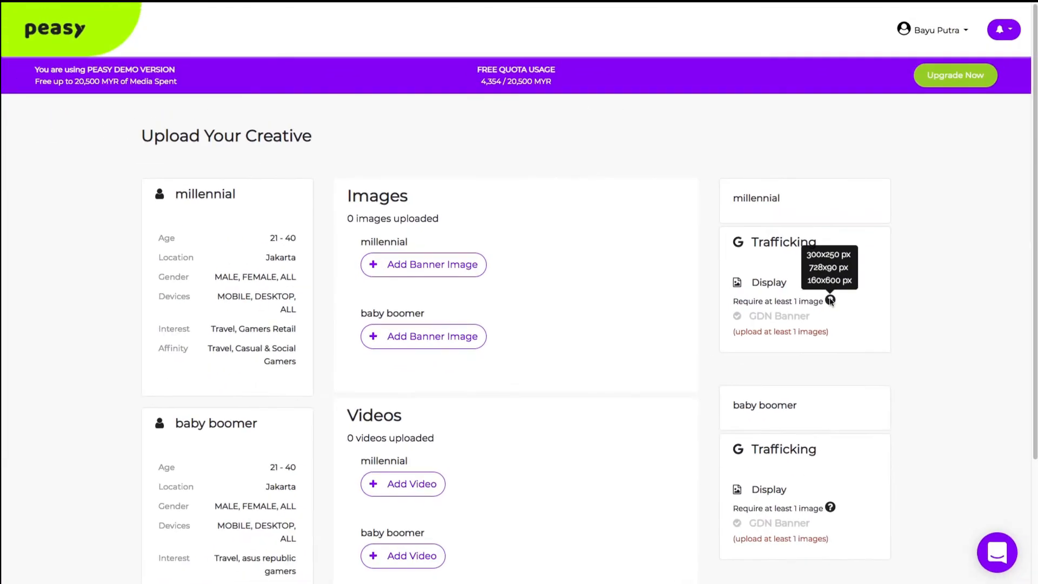
# - Start adding a banner image for the millennial audience
pyautogui.click(423, 264)
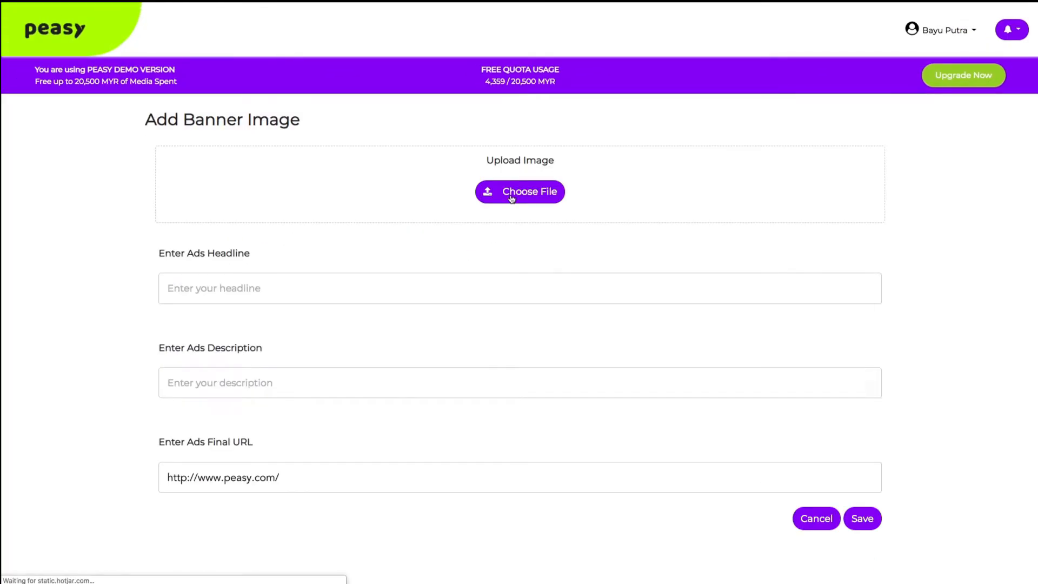
# - Upload the 300 x 250 key visual JPG with headline and 'GRATIS hingga USD500' description and save the banner
pyautogui.click(520, 192)
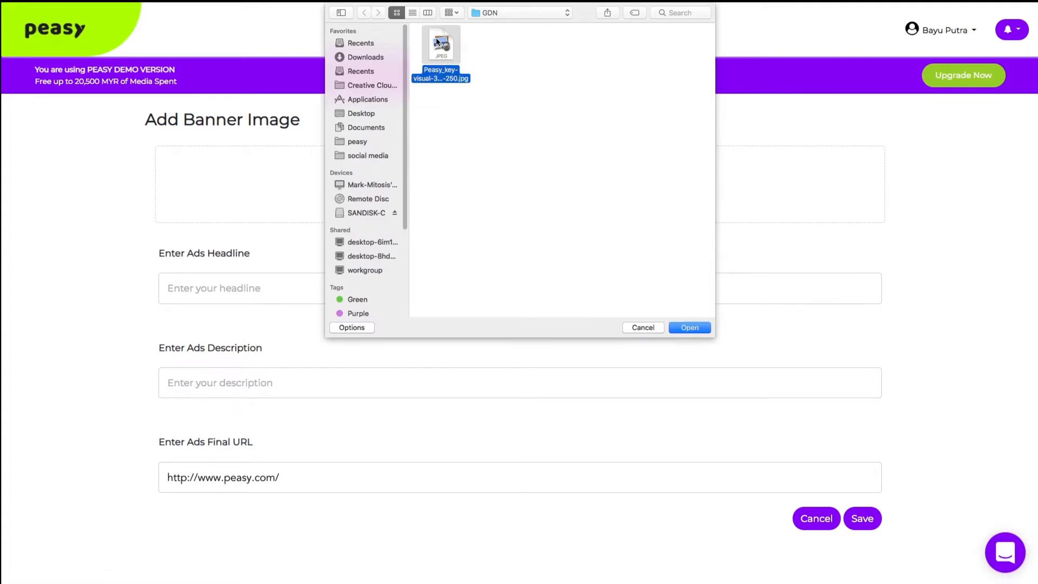
pyautogui.click(689, 327)
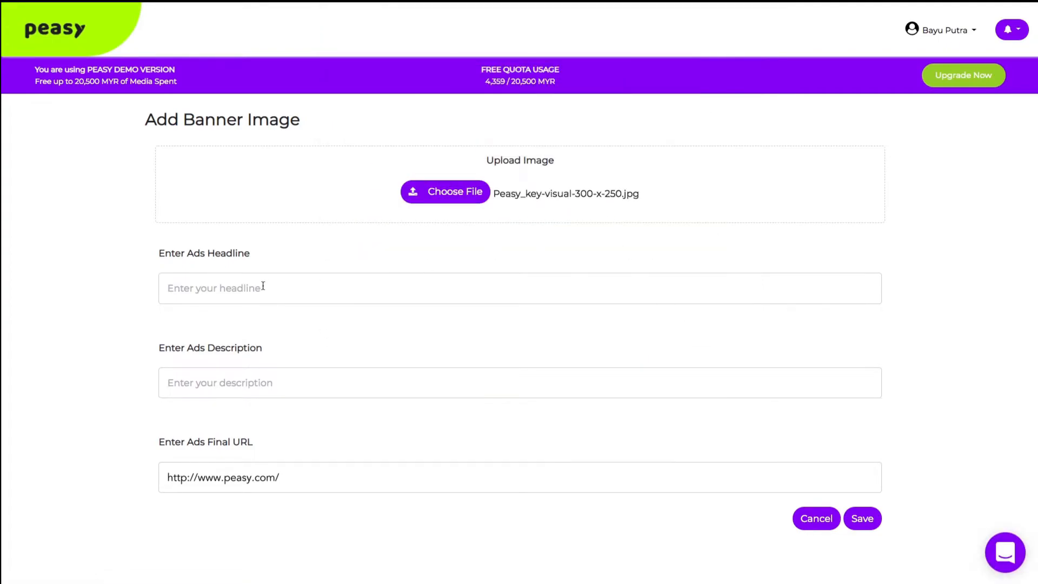
pyautogui.click(520, 390)
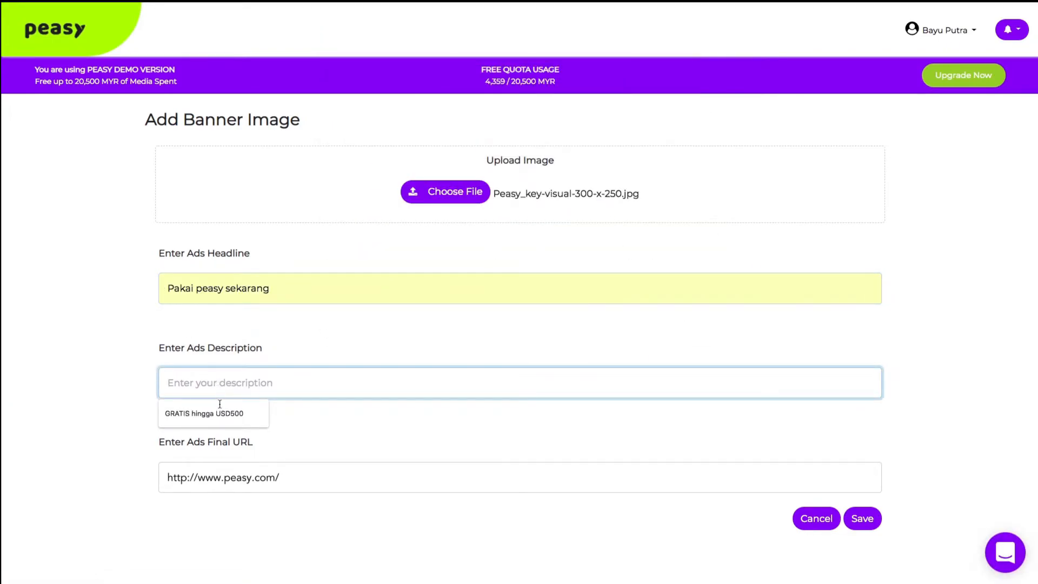
pyautogui.click(201, 414)
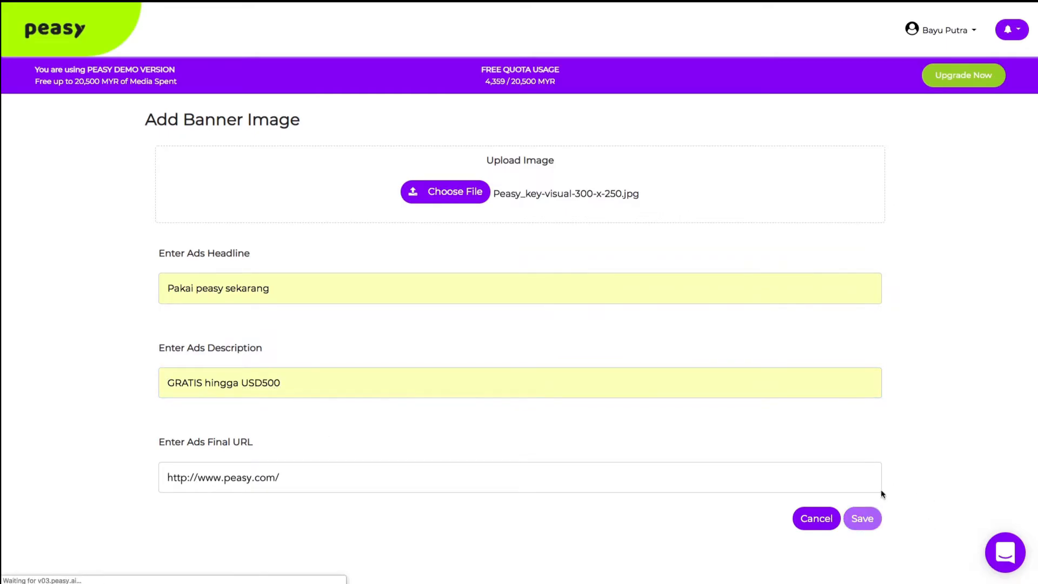
pyautogui.click(863, 518)
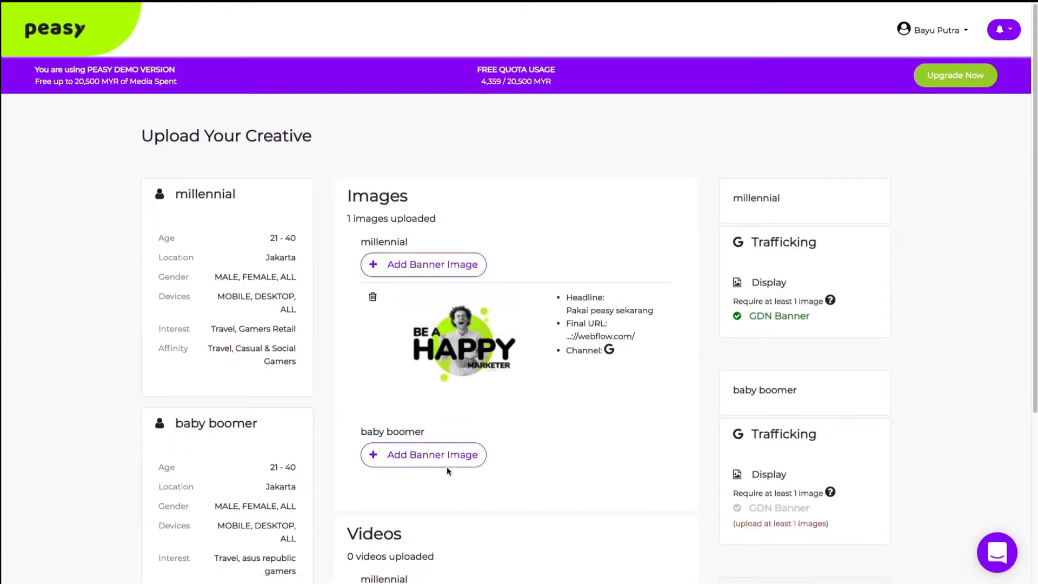
# - Deploy peasy first campaign so it appears in the Campaign Overview
pyautogui.scroll(-3)
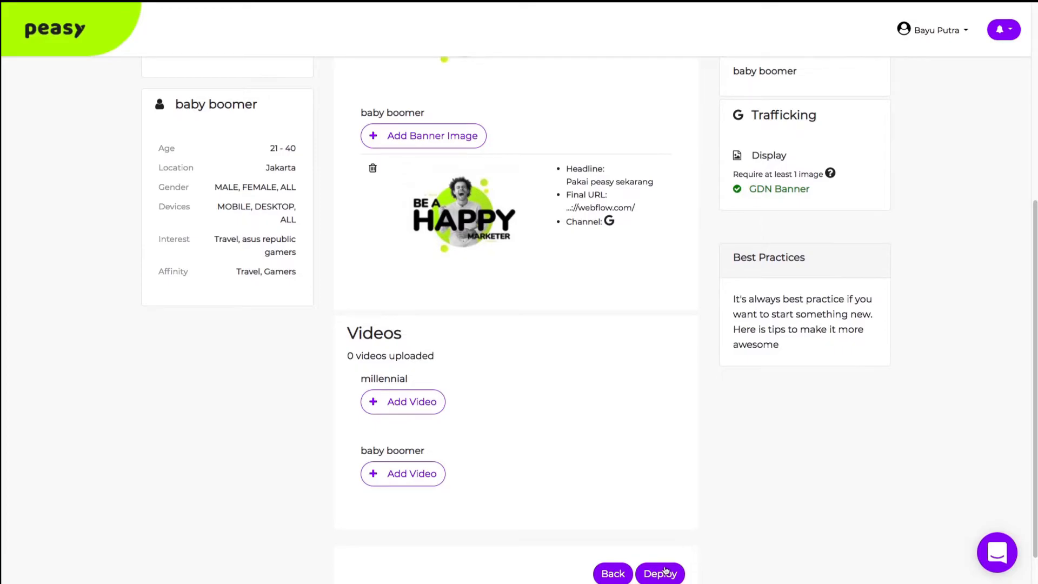
pyautogui.click(661, 574)
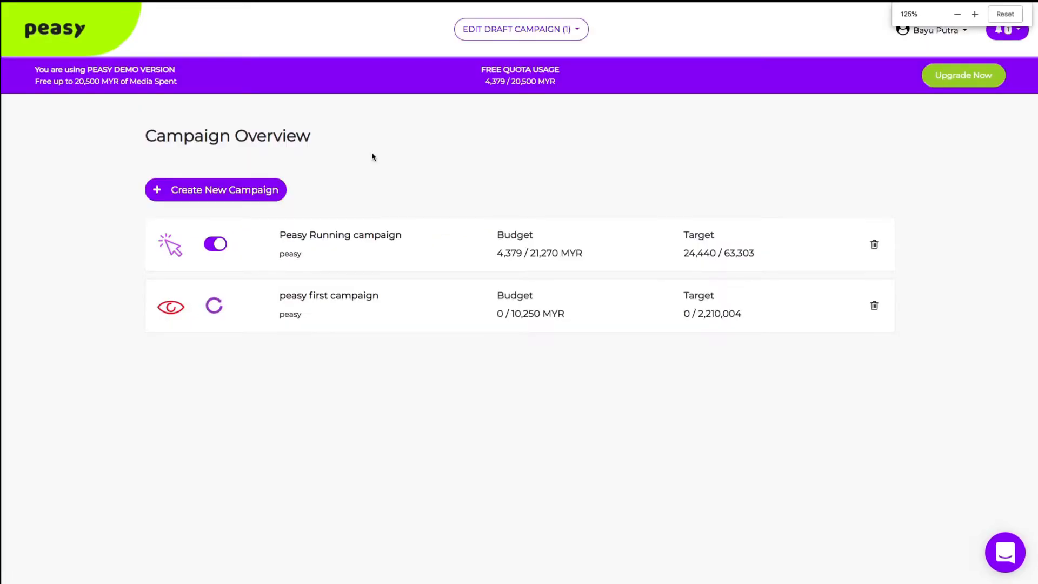